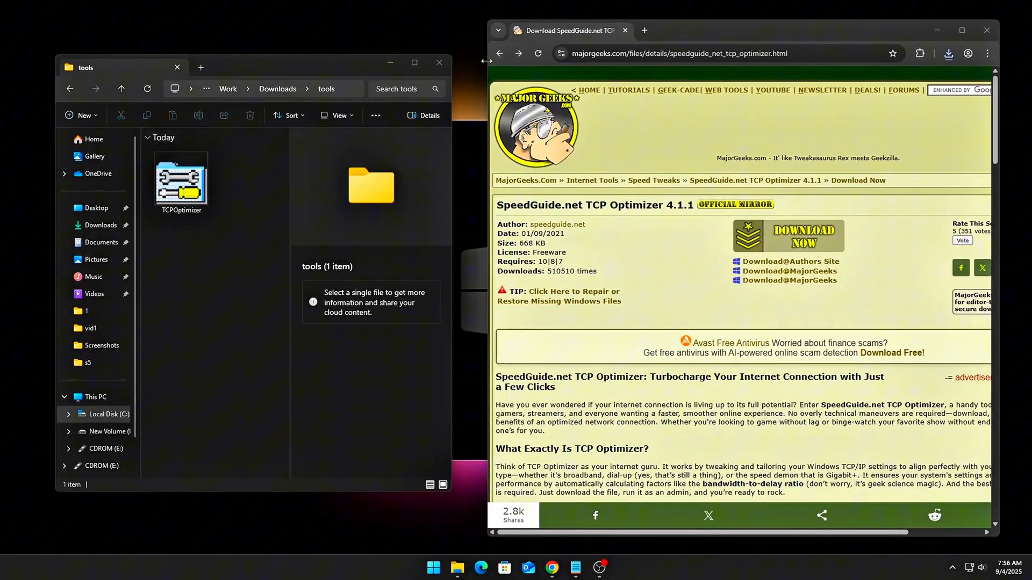
- Close the MajorGeeks download page, leaving the tools folder with TCPOptimizer visible
left_click(788, 235)
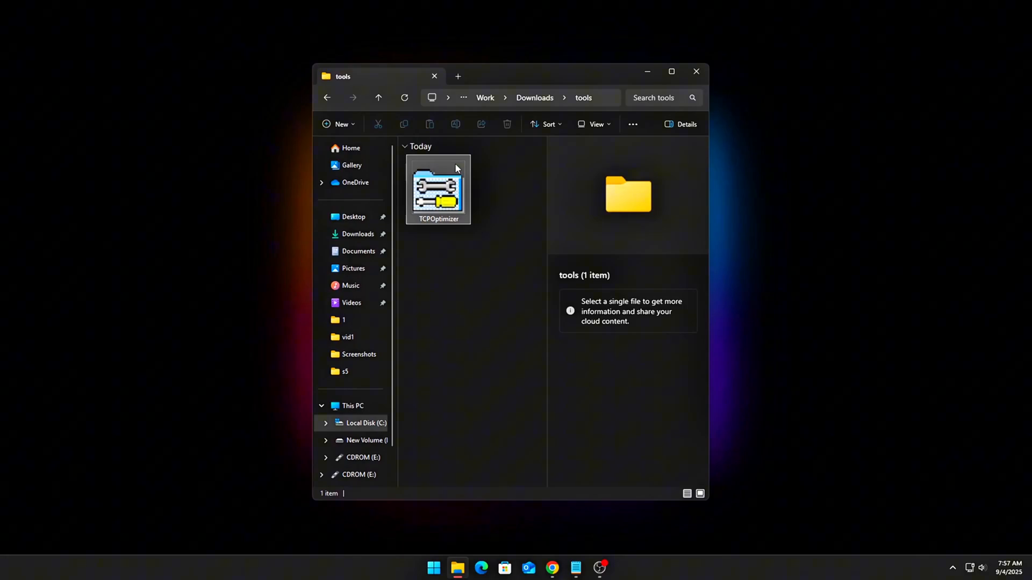
- Launch the downloaded TCPOptimizer application from the tools folder
left_click(438, 189)
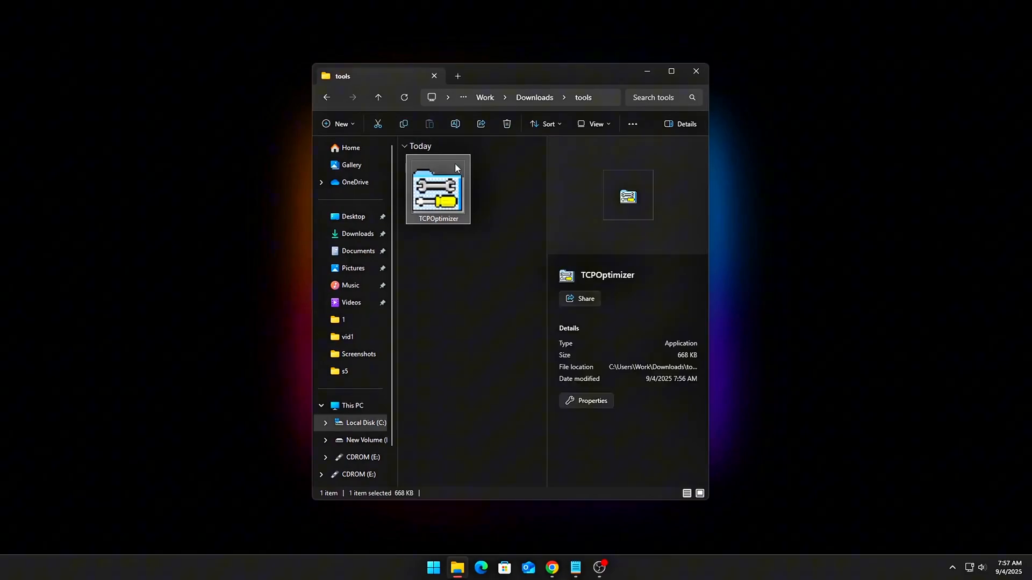
double_click(437, 189)
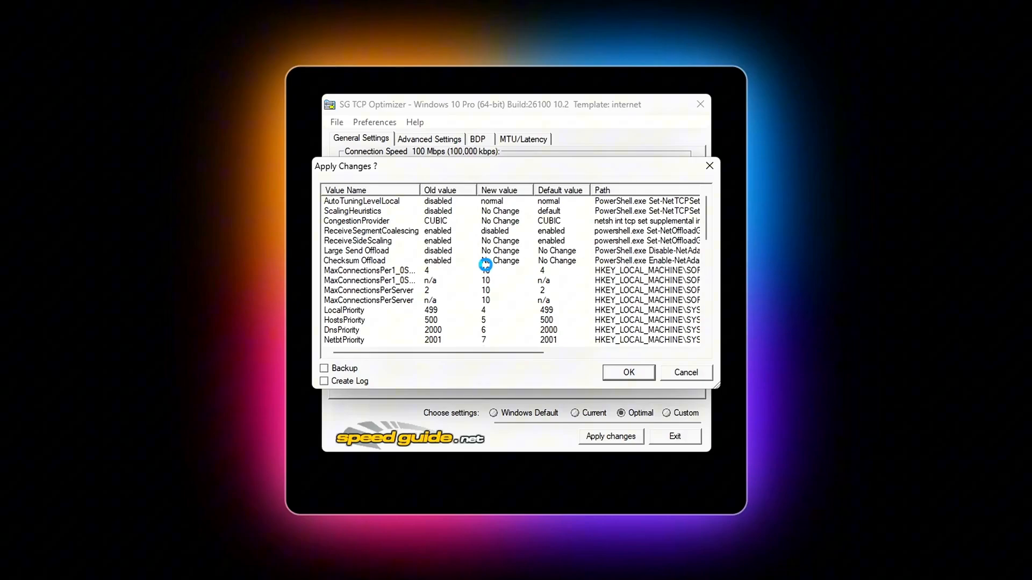
- Confirm the Apply Changes dialog to commit the Optimal TCP and registry settings
left_click(626, 373)
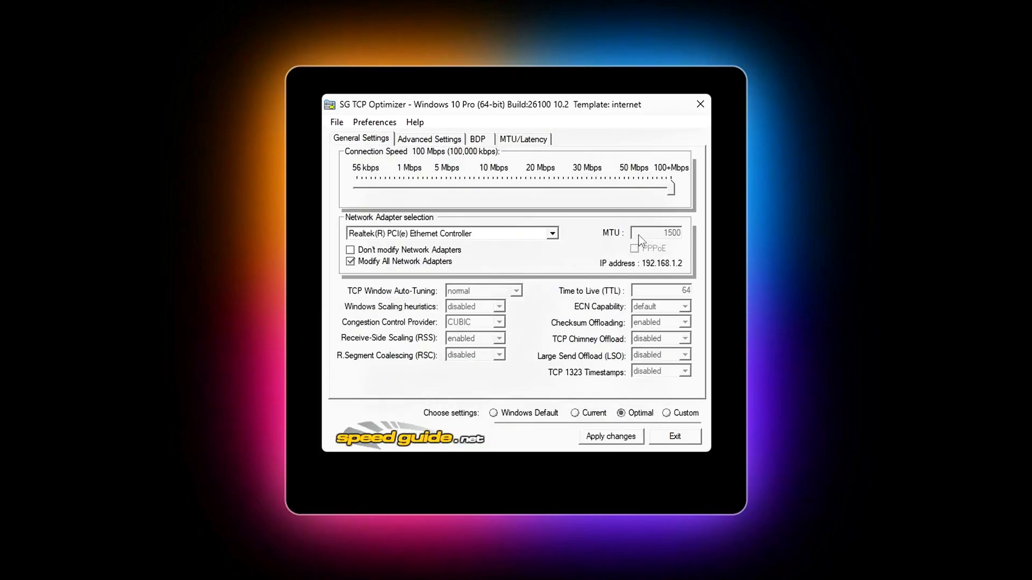
- Switch General Settings to Custom with auto-tuning, scaling heuristics, chimney and LSO disabled
left_click(635, 248)
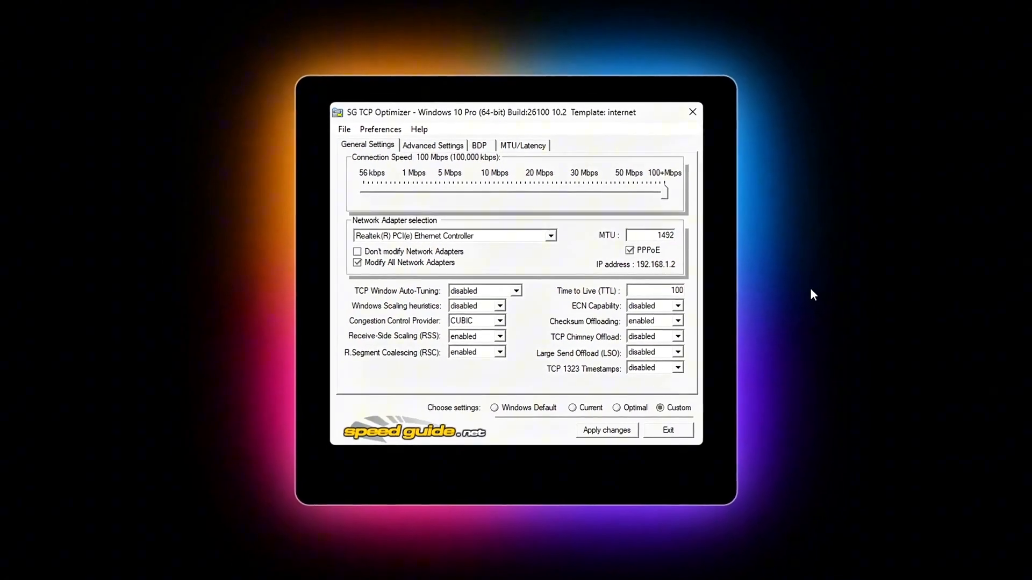
- Launch Command Prompt from Start search (cmd) to check the connection's MTU
type("cmd")
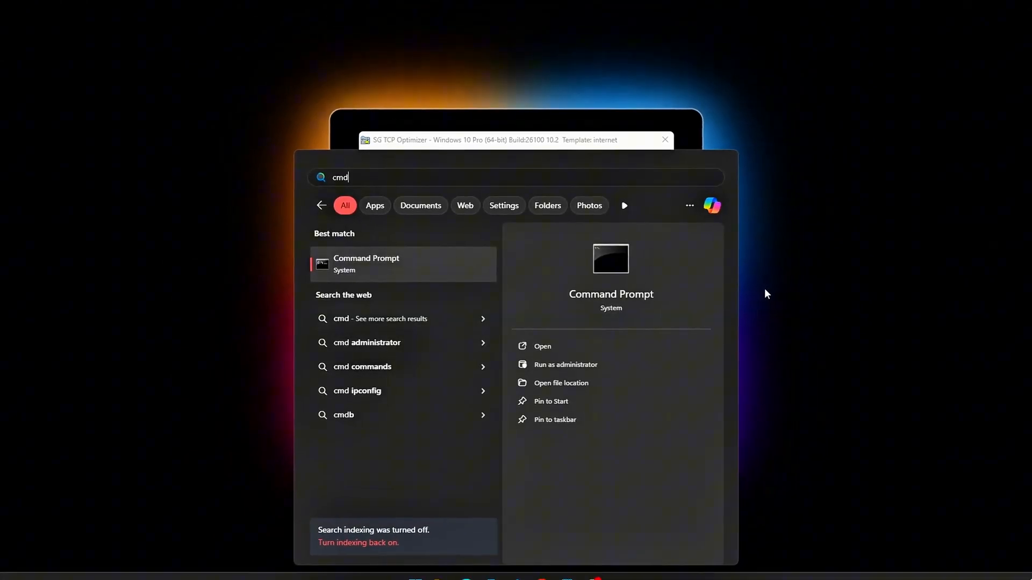
left_click(366, 263)
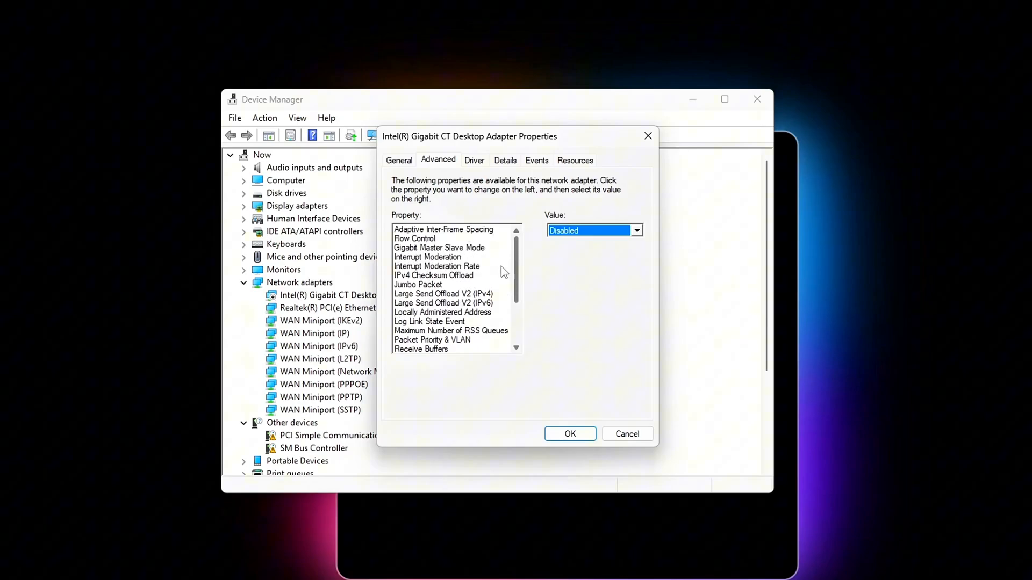
- Set the selected Intel Gigabit CT adapter advanced property's value to Disabled
left_click(418, 283)
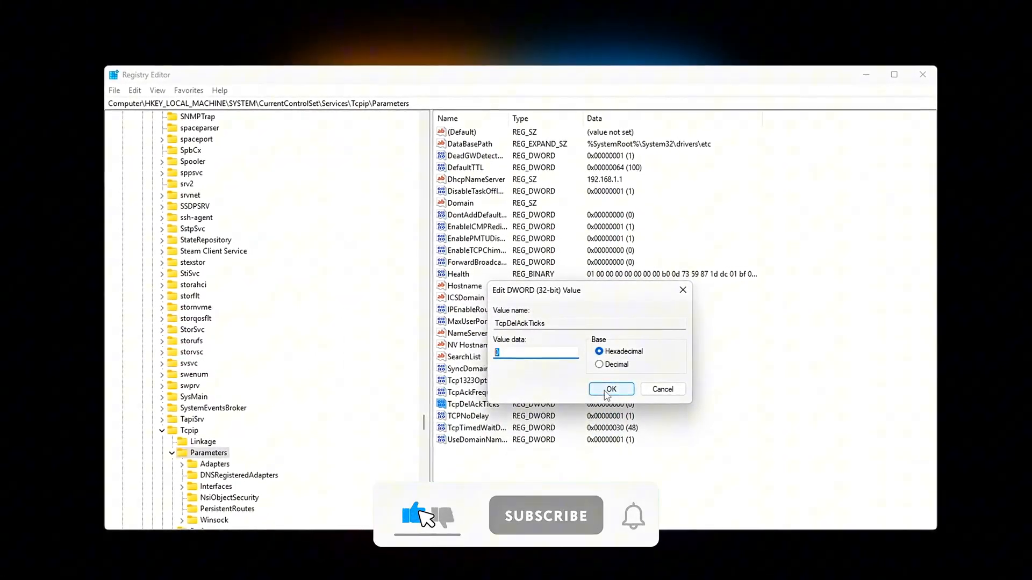
- Save the new TcpDelAckTicks DWORD with a value of 0 in Tcpip Parameters
left_click(610, 389)
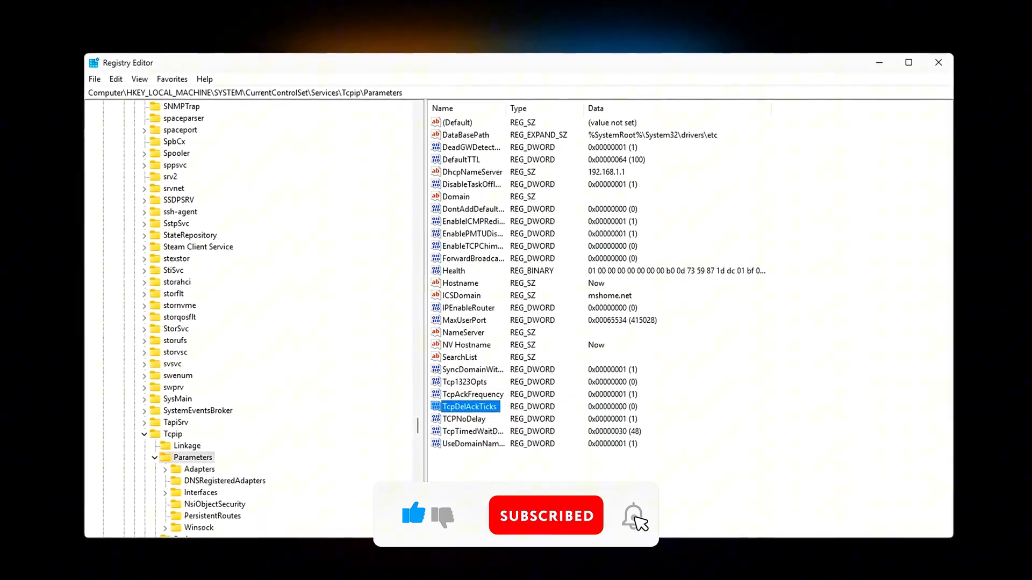